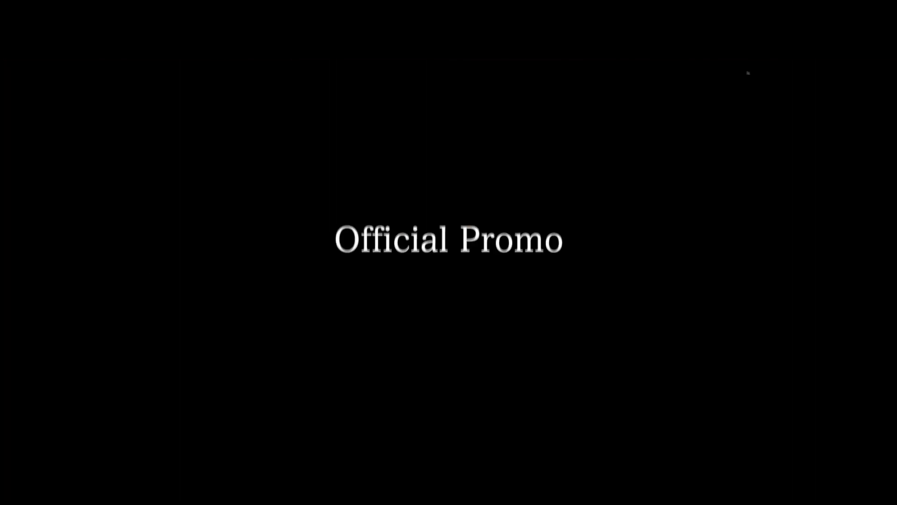
mouse_move(82, 339)
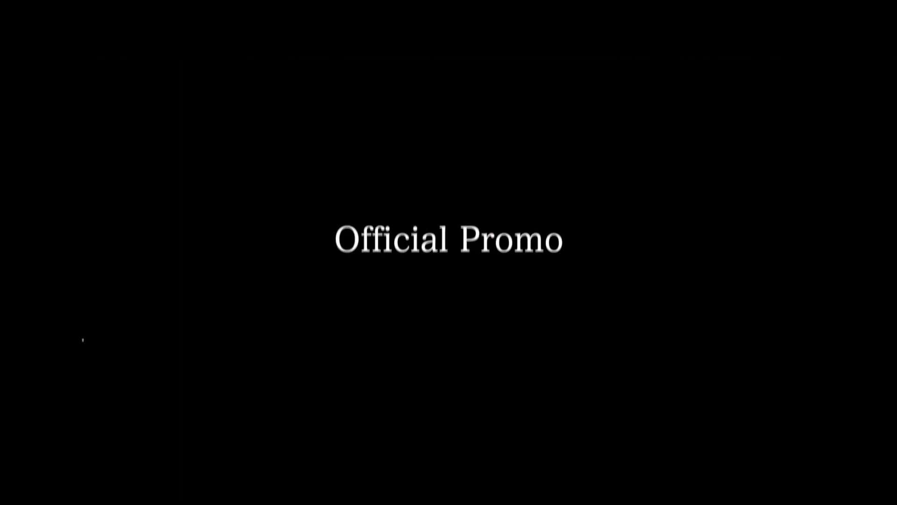
mouse_move(747, 72)
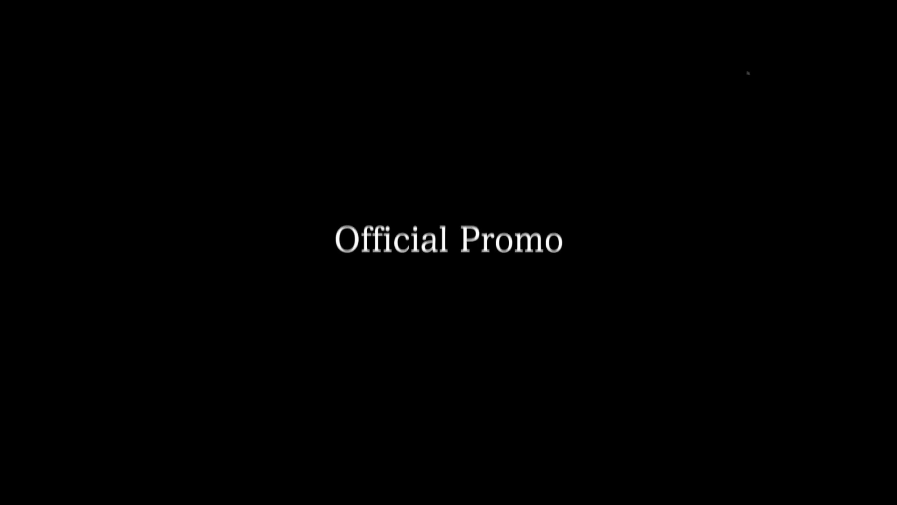